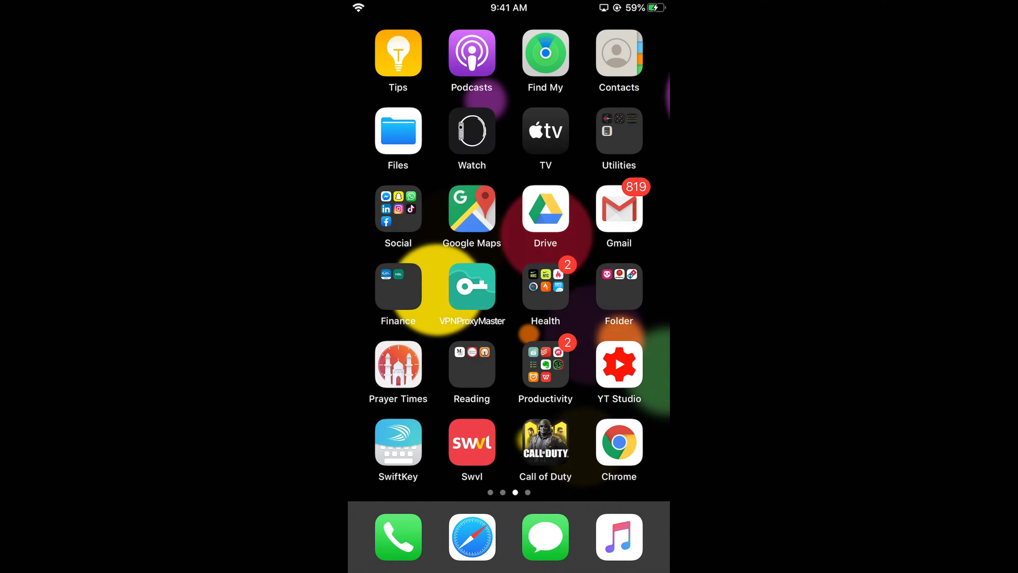
Step: Launch Snapchat from the Social apps folder on the home screen
{"action": "left_click", "coordinate": [397, 209]}
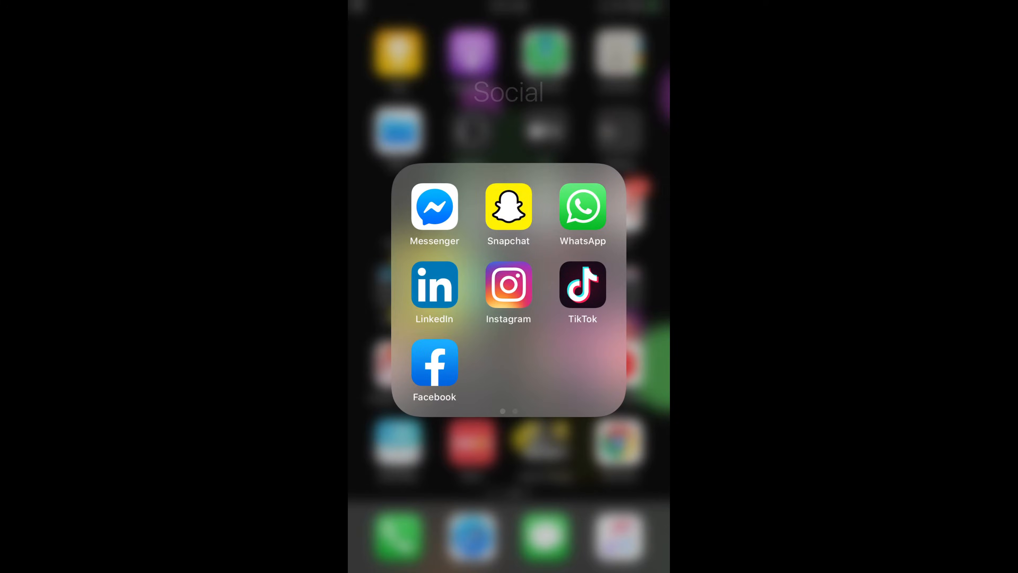
{"action": "left_click", "coordinate": [508, 209]}
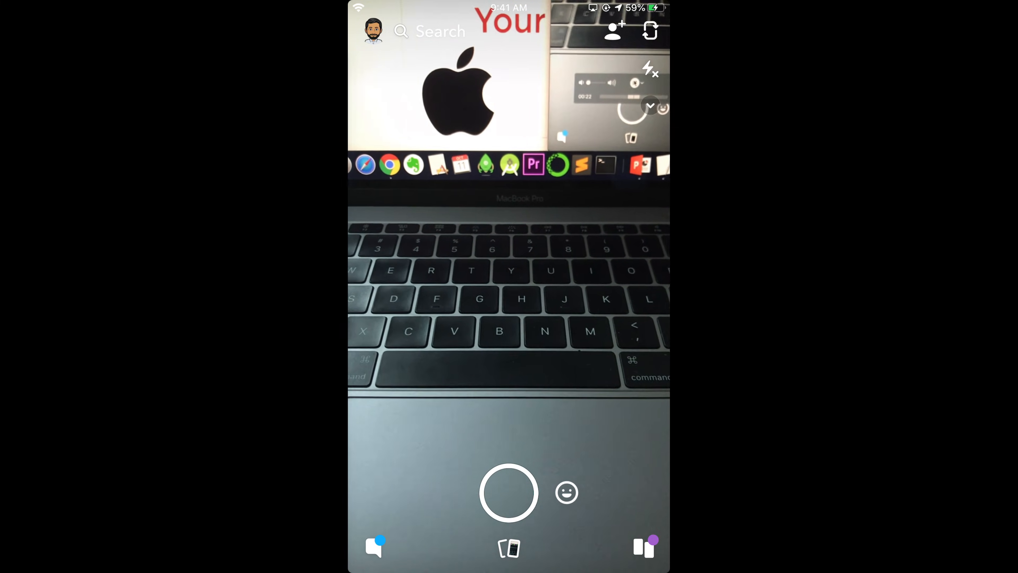
{"action": "left_click", "coordinate": [509, 492]}
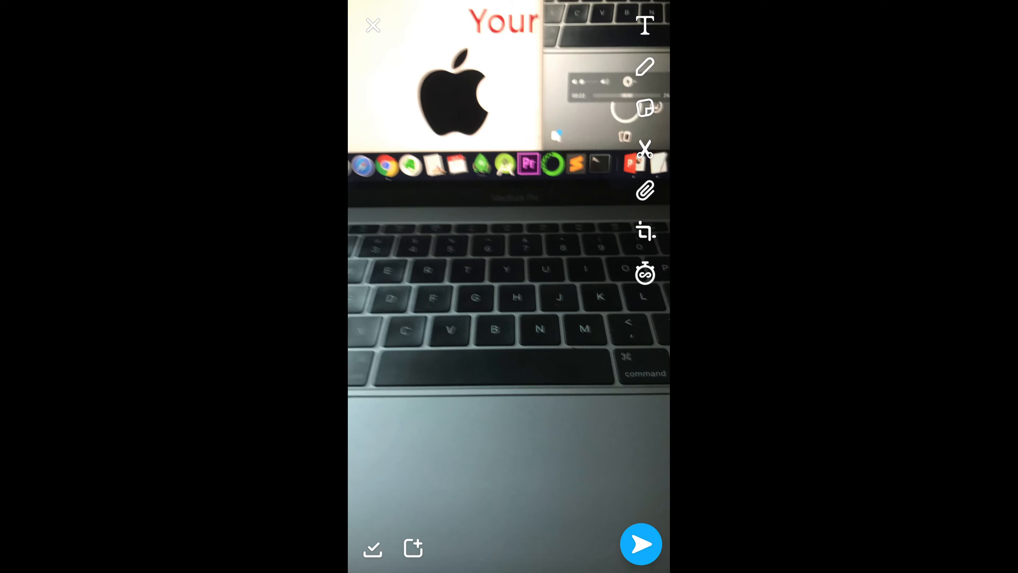
{"action": "left_click", "coordinate": [372, 26]}
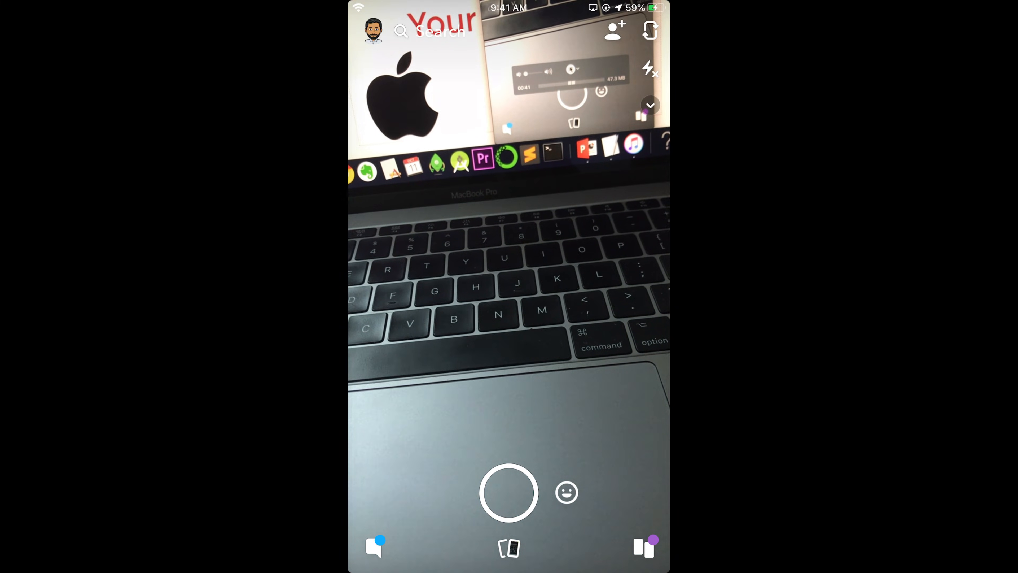
Step: Go to the profile page and its settings to reach the Memories Save Button choices
{"action": "left_click", "coordinate": [372, 31]}
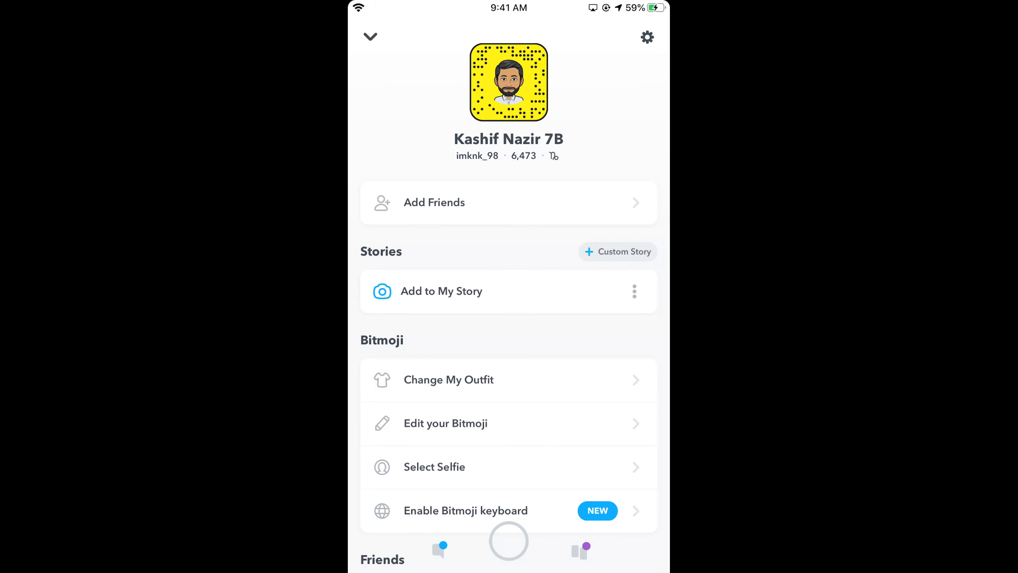
{"action": "left_click", "coordinate": [647, 37]}
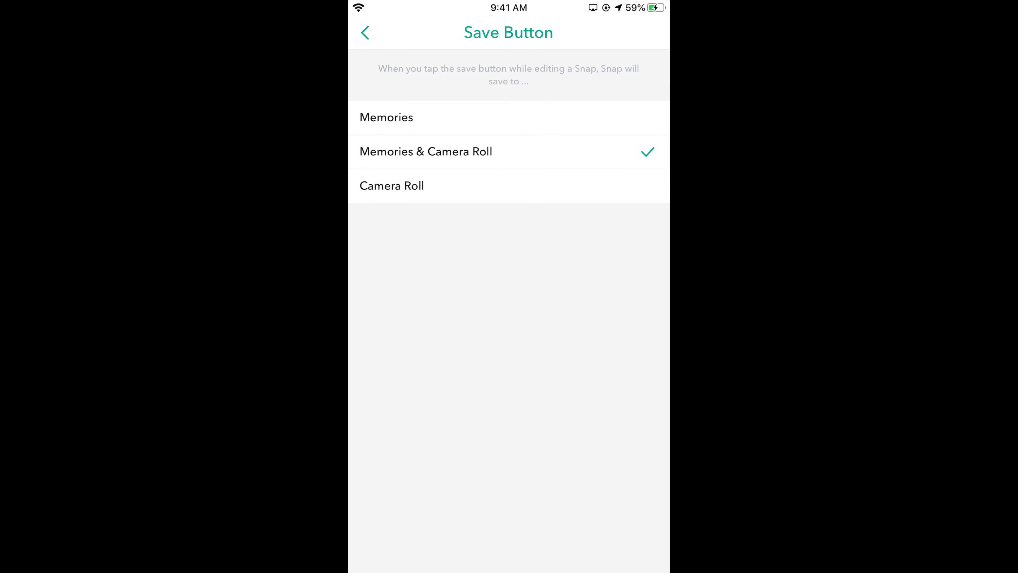
Step: Return to Memories settings and show the Auto-Save My Story Snaps choices, set to Auto-Save to Memories
{"action": "left_click", "coordinate": [364, 33]}
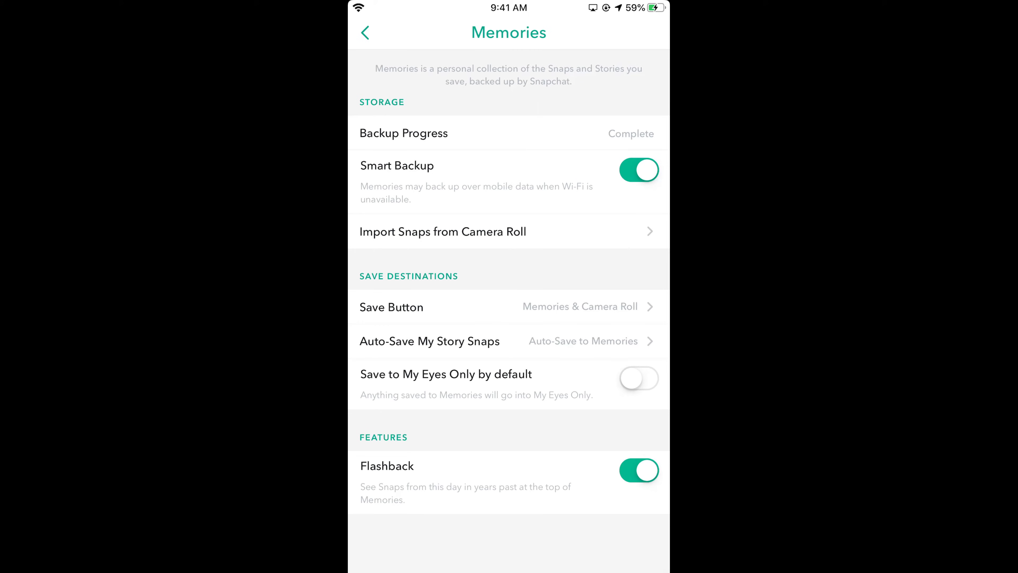
{"action": "left_click", "coordinate": [430, 341]}
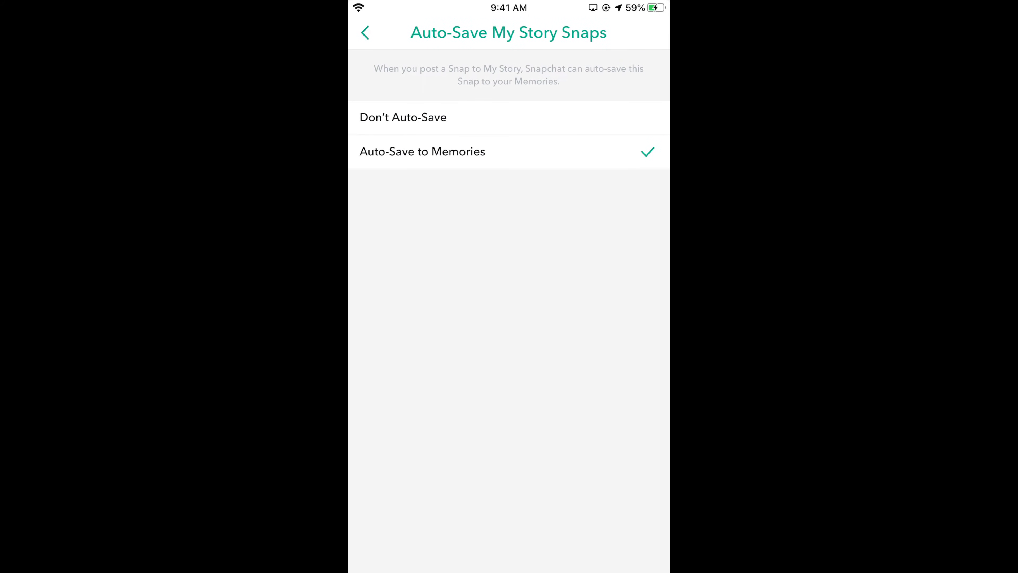